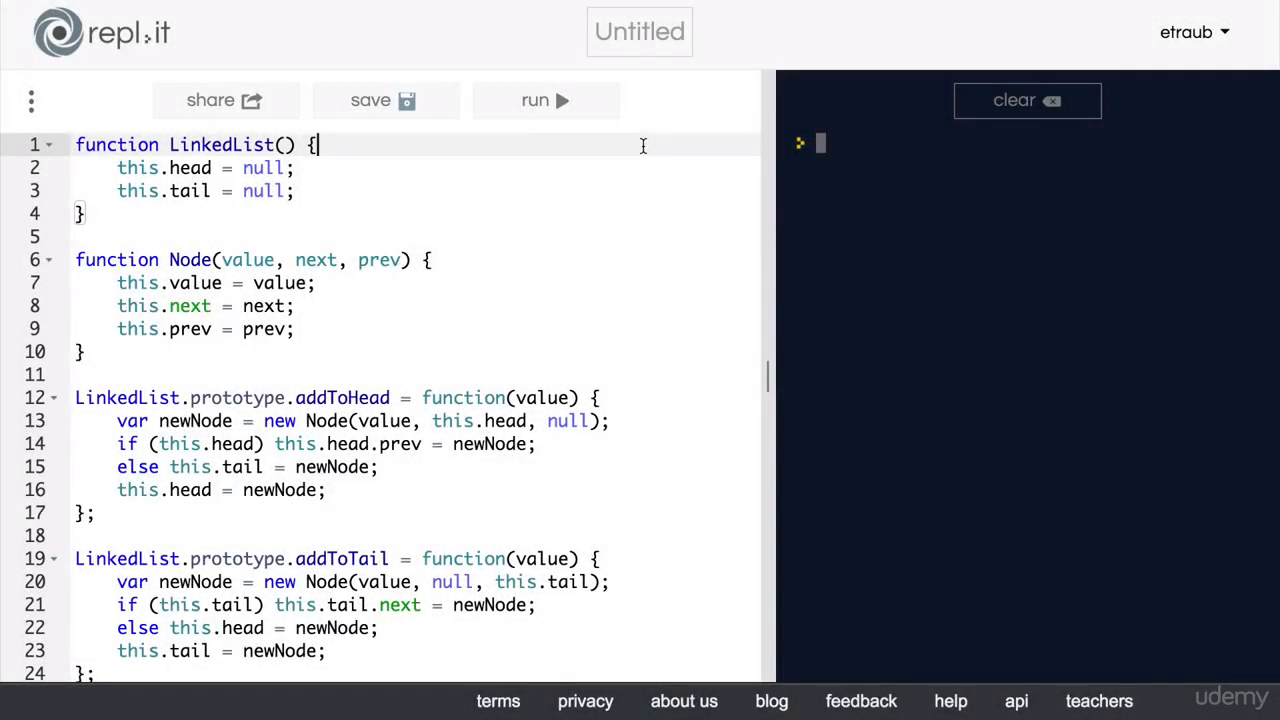
# Step: Scroll the editor down past removeTail and search to the empty indexOf stub
pyautogui.scroll(-3)
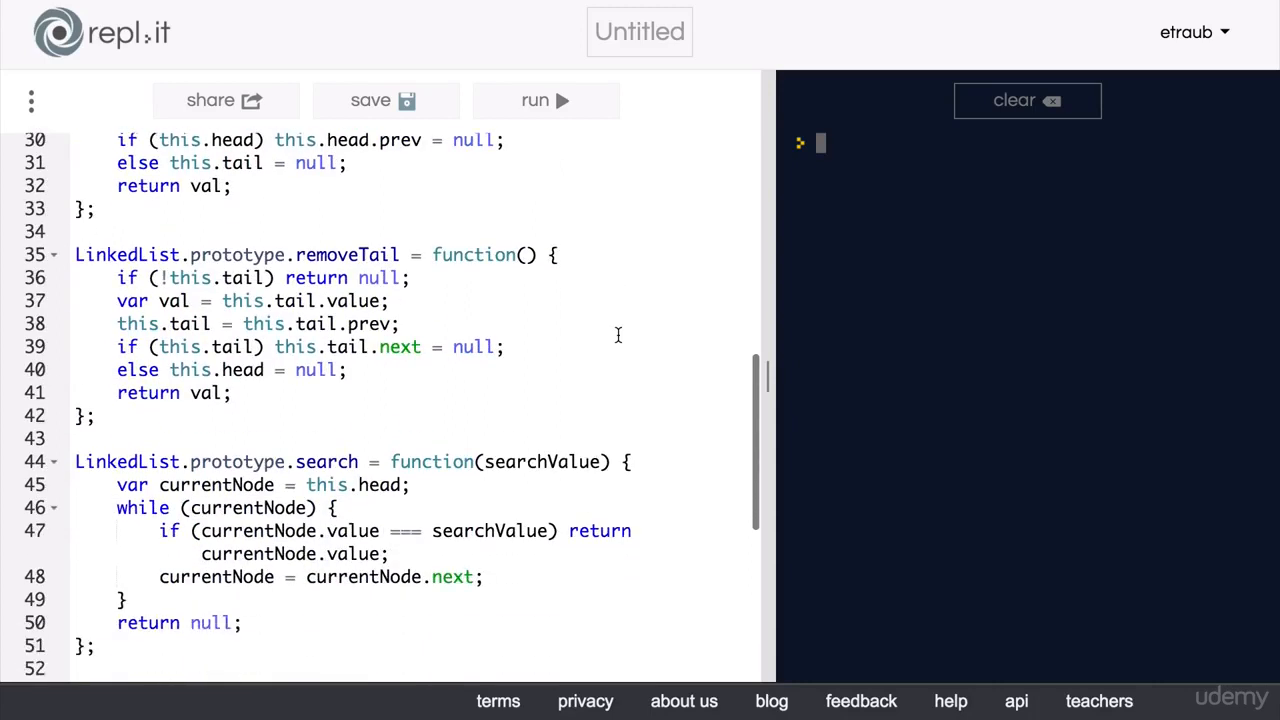
pyautogui.scroll(-3)
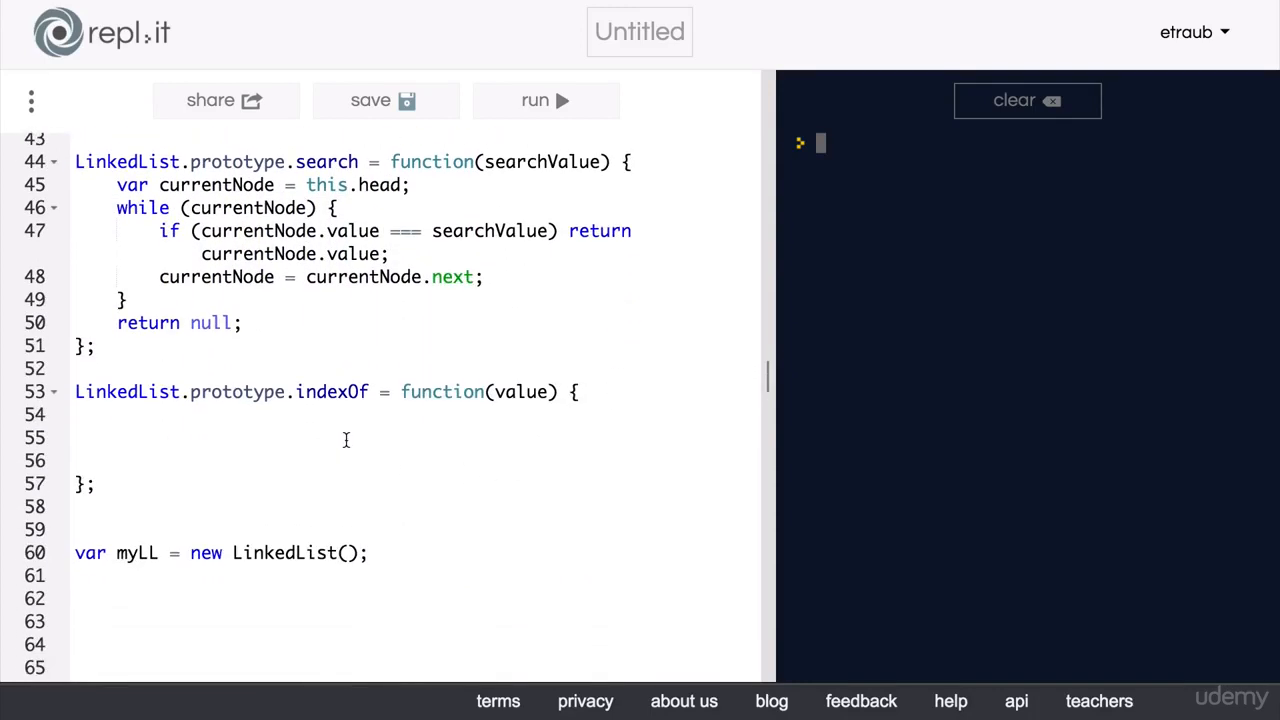
pyautogui.doubleClick(332, 390)
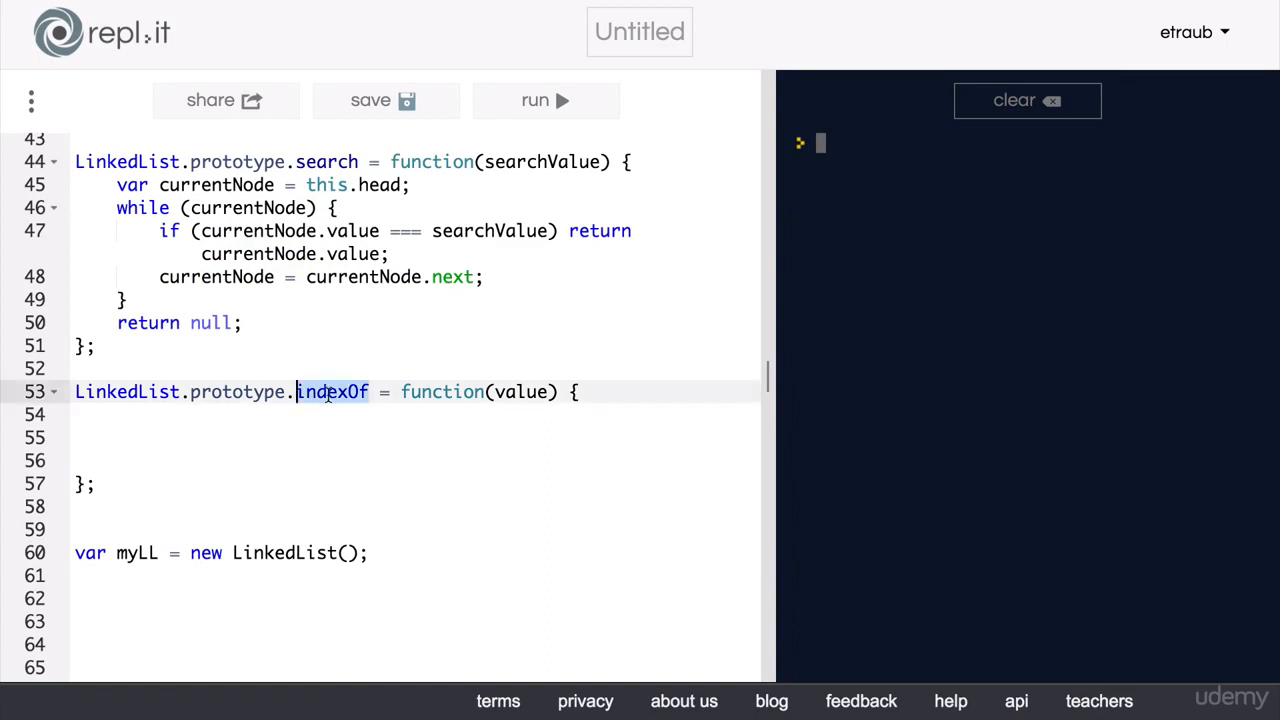
pyautogui.moveTo(346, 426)
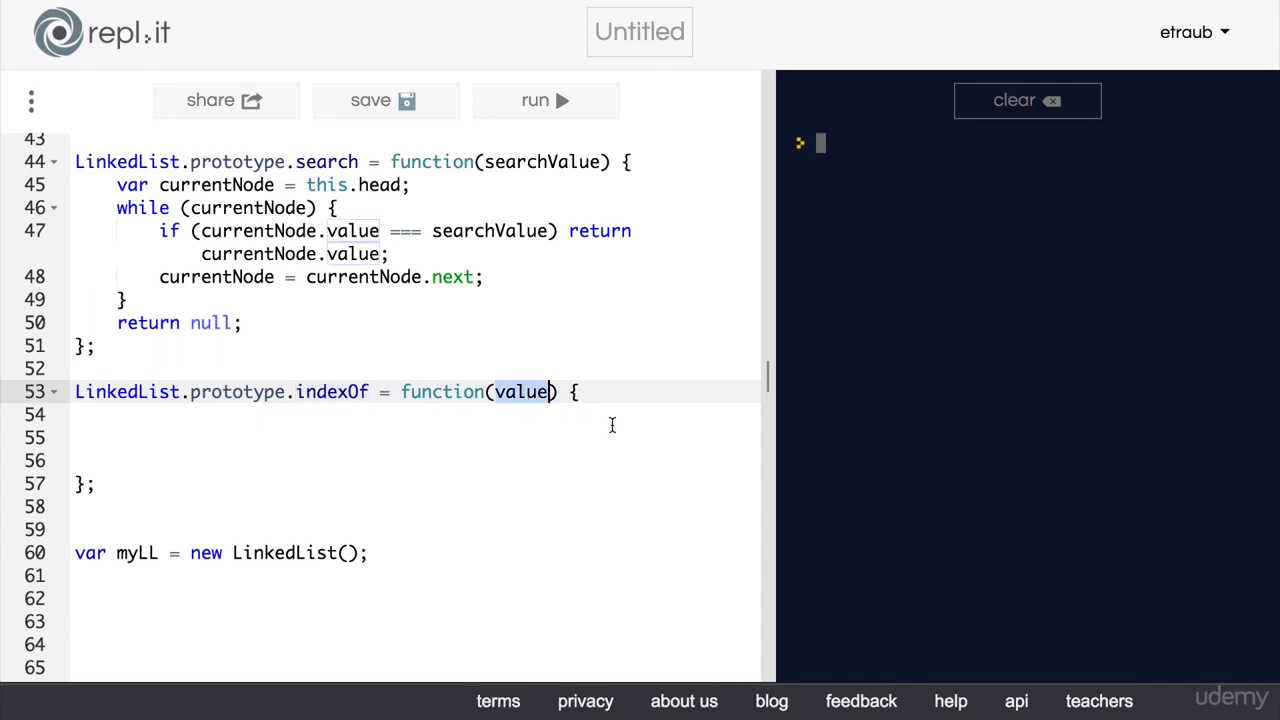
pyautogui.moveTo(612, 424)
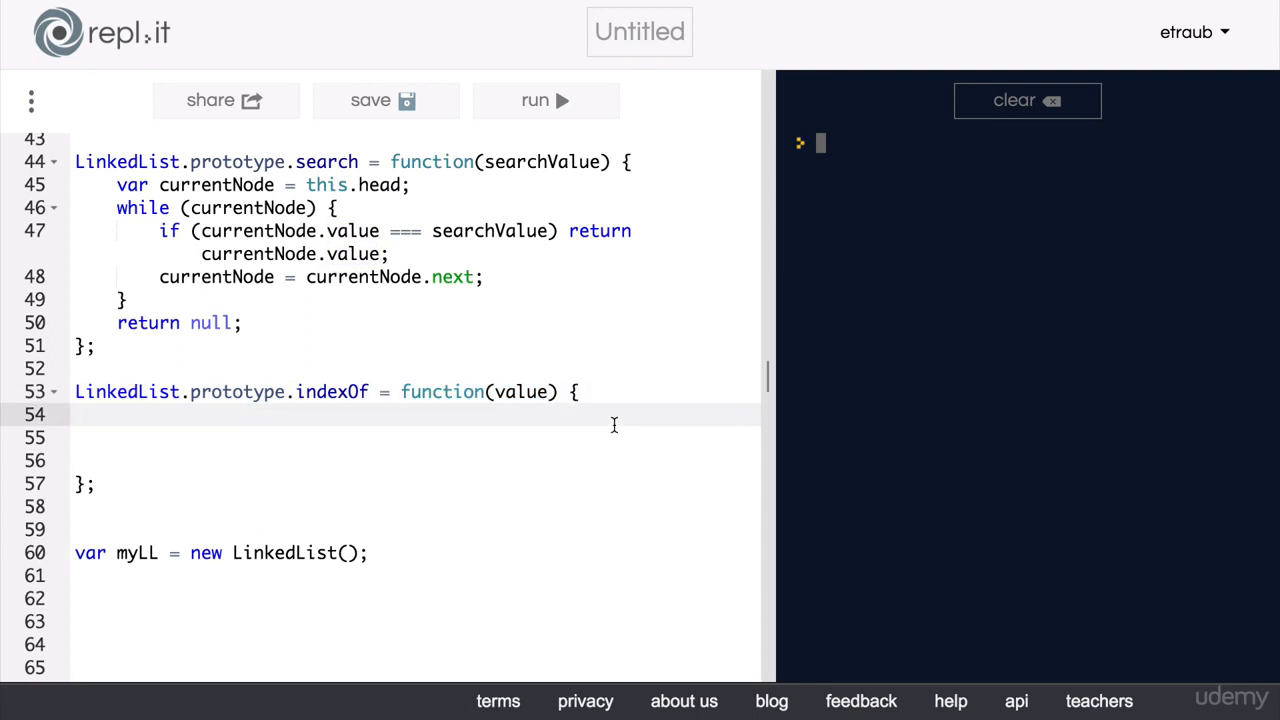
pyautogui.click(78, 414)
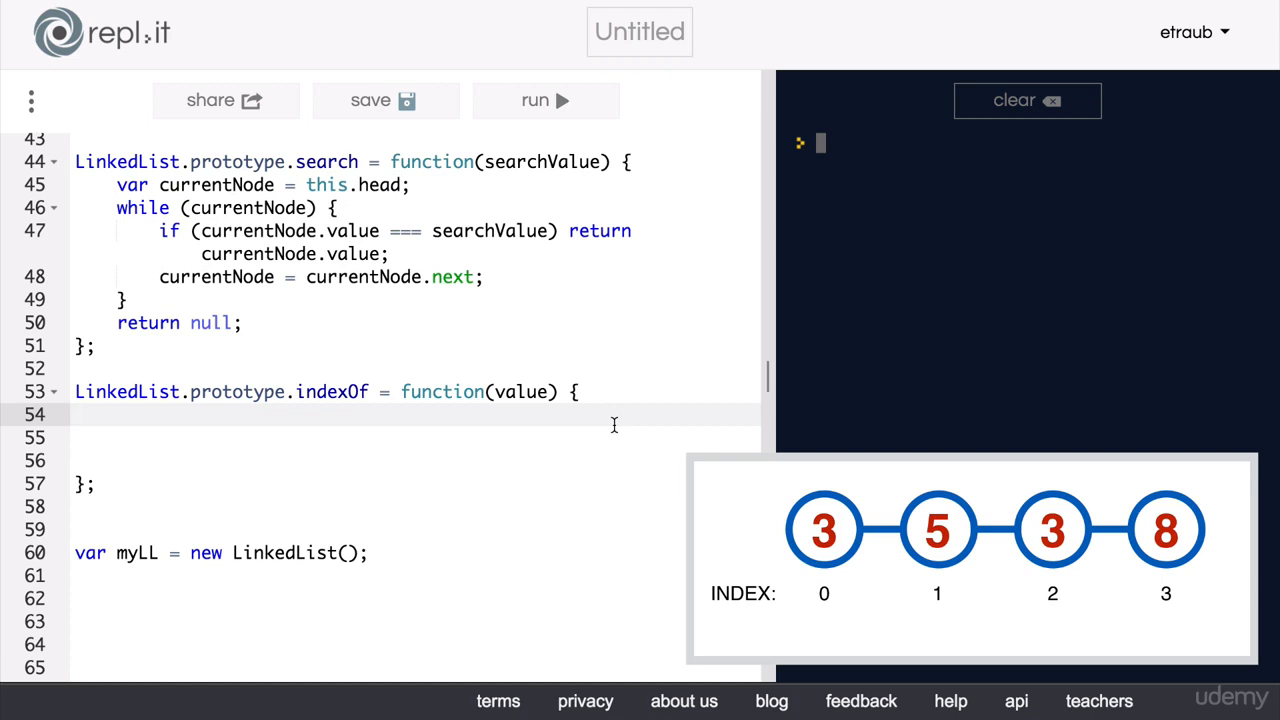
pyautogui.click(80, 414)
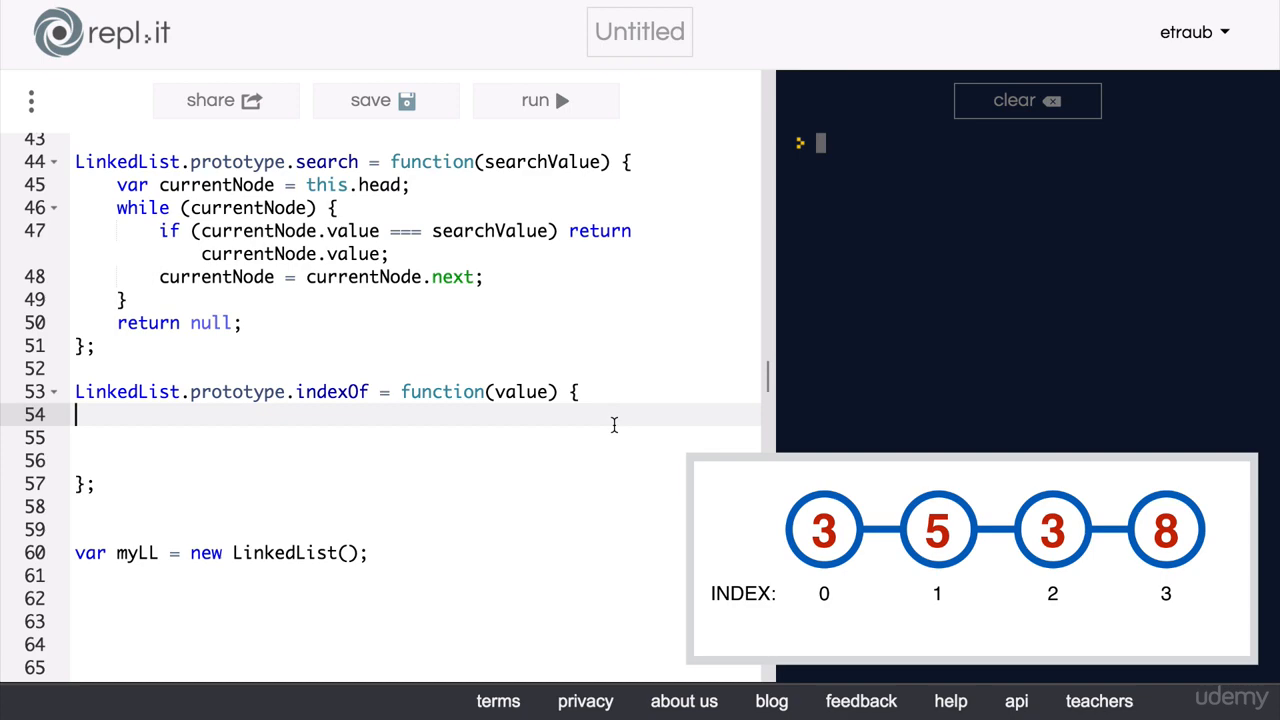